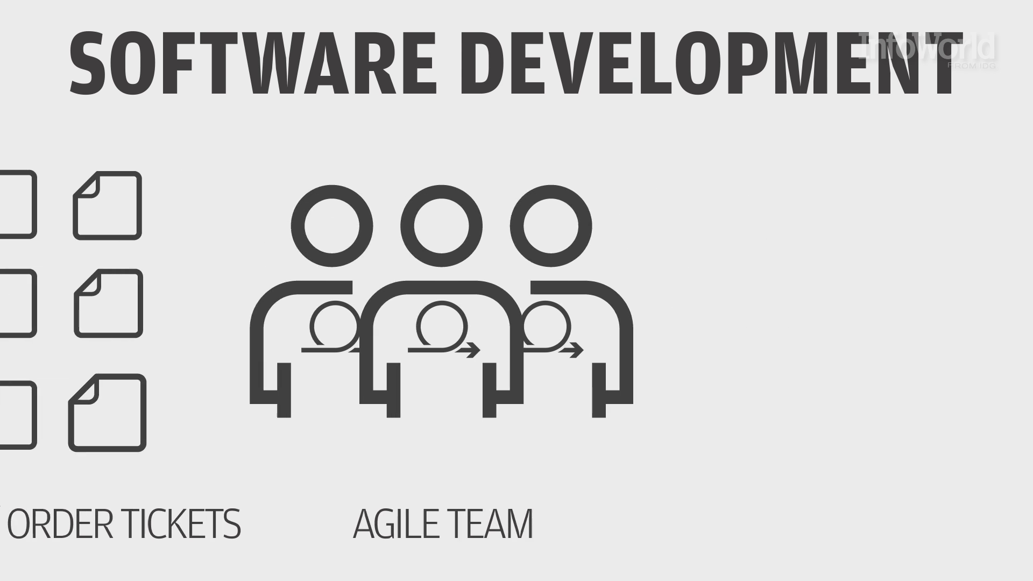
pyautogui.hscroll(3)
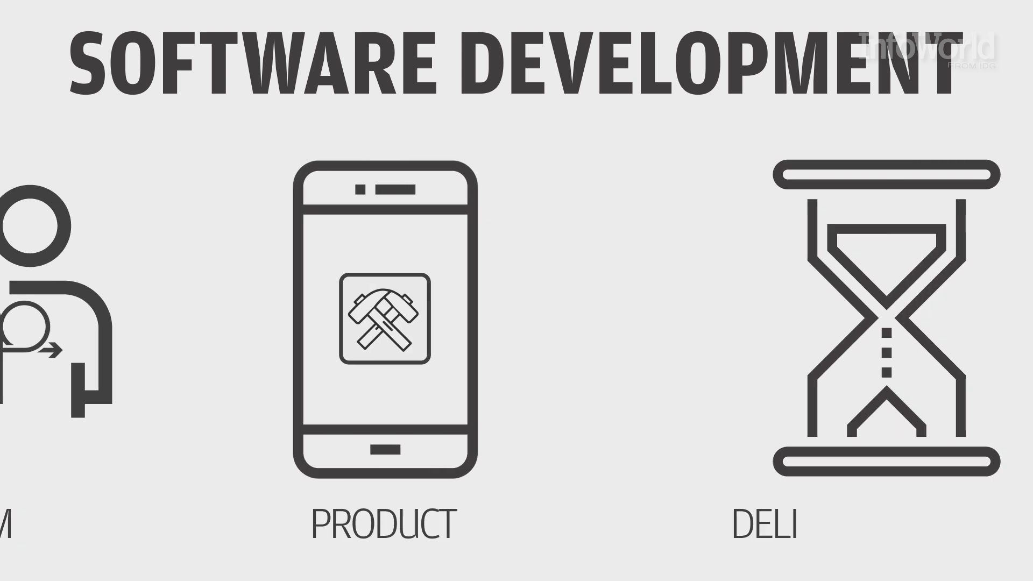